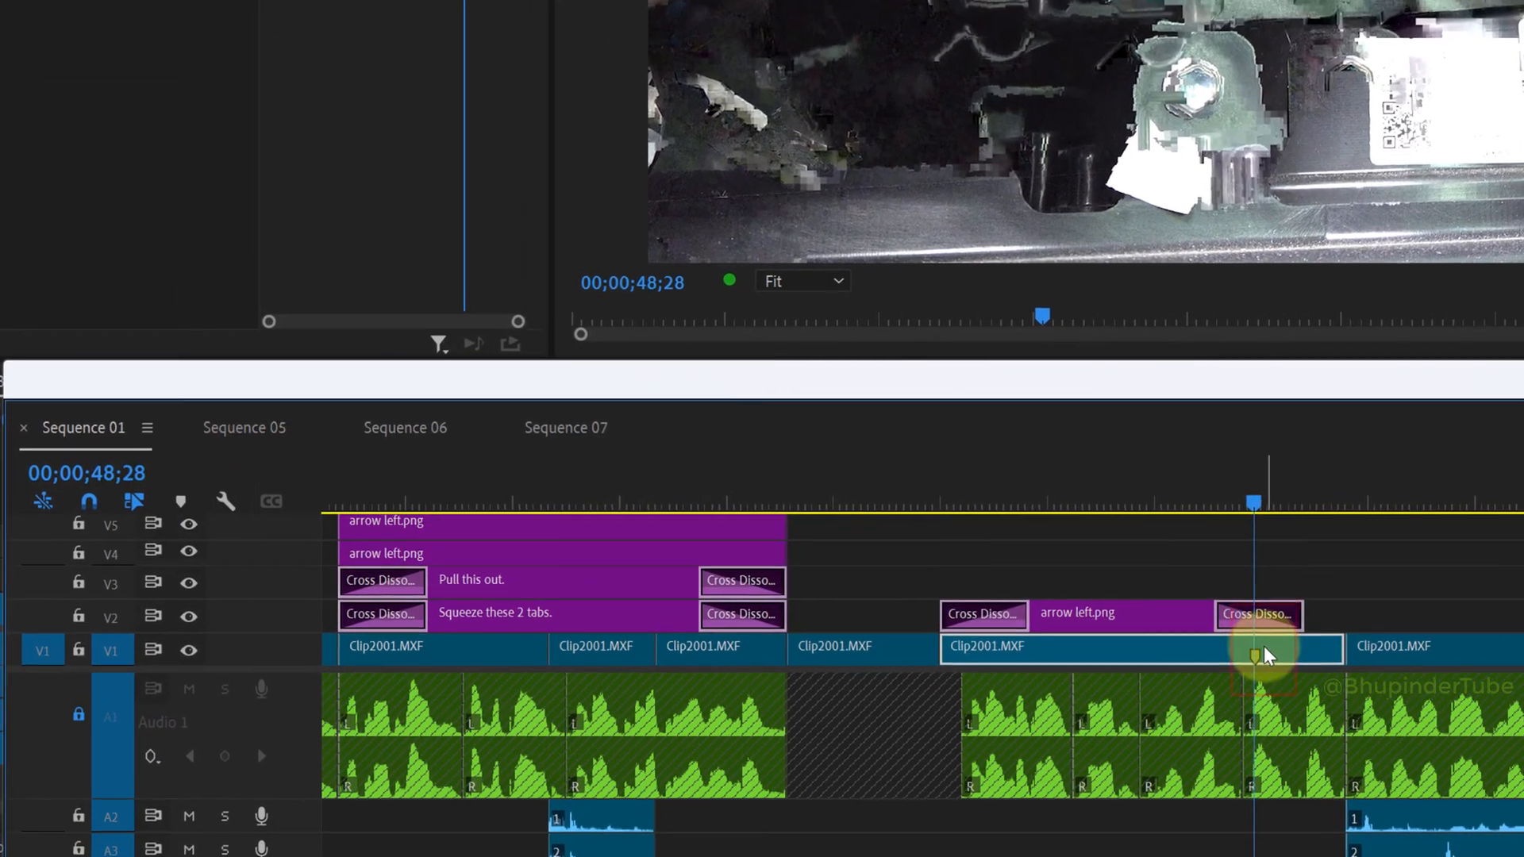
Reveal the glitchy Clip2001.MXF source file in File Explorer from its context menu
right_click(1263, 651)
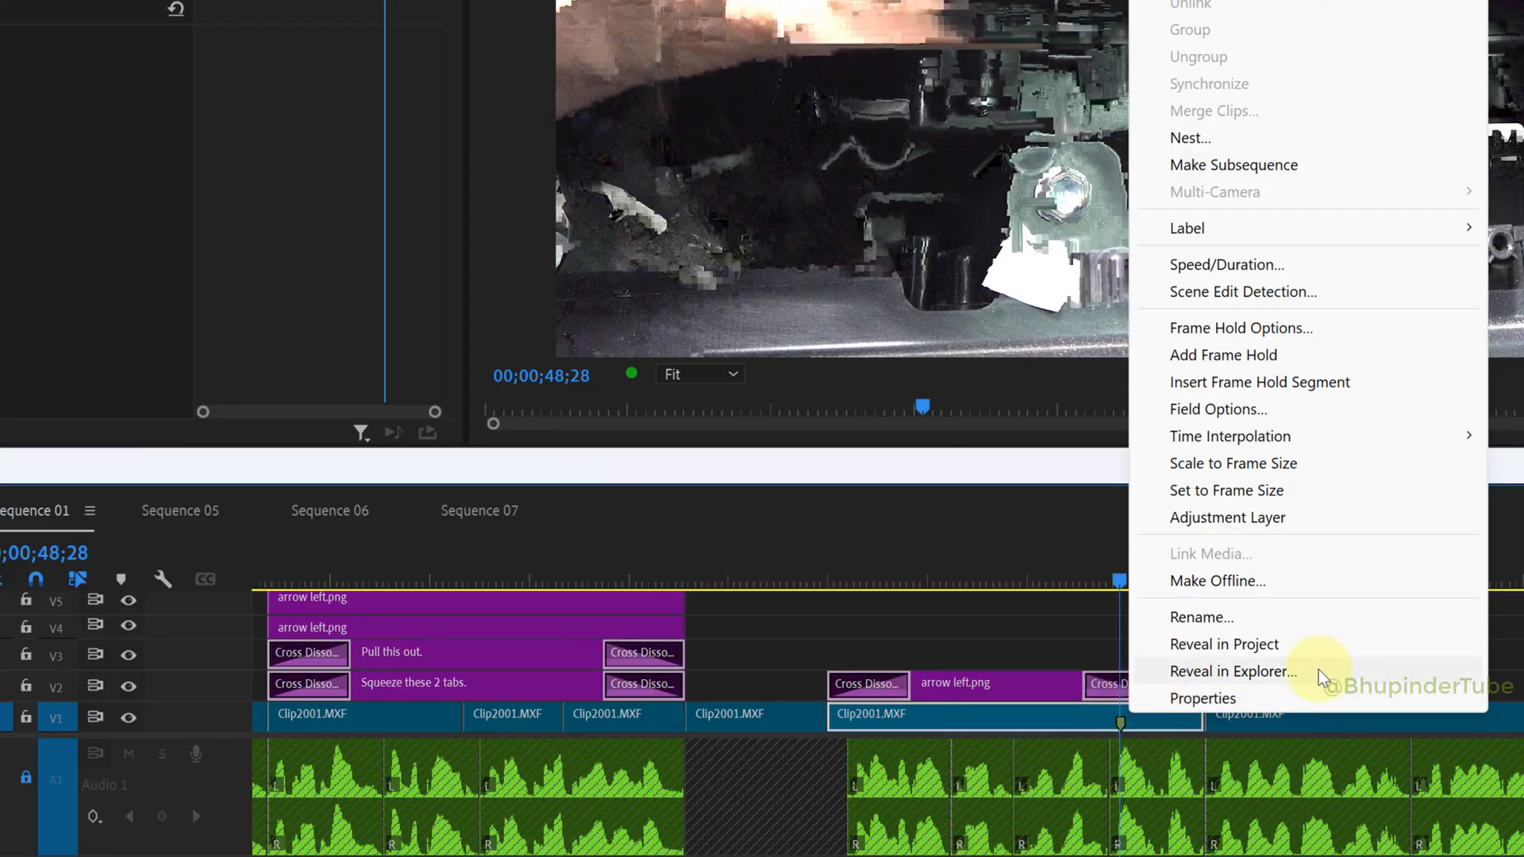
left_click(1234, 670)
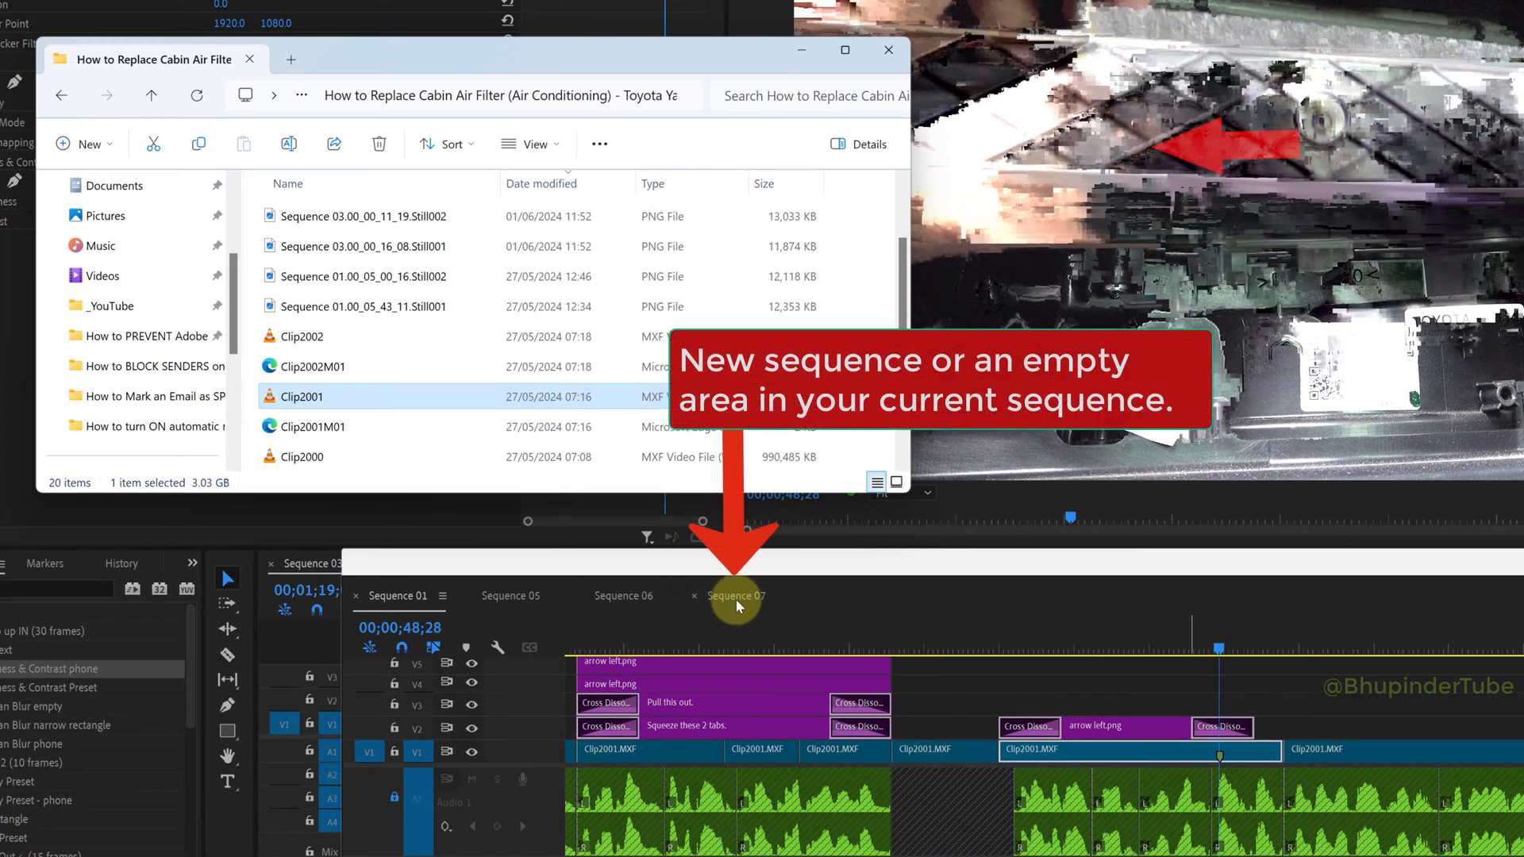
Switch to Sequence 07 and bring up the context menu for its Clip2001.MXF clip
left_click(735, 595)
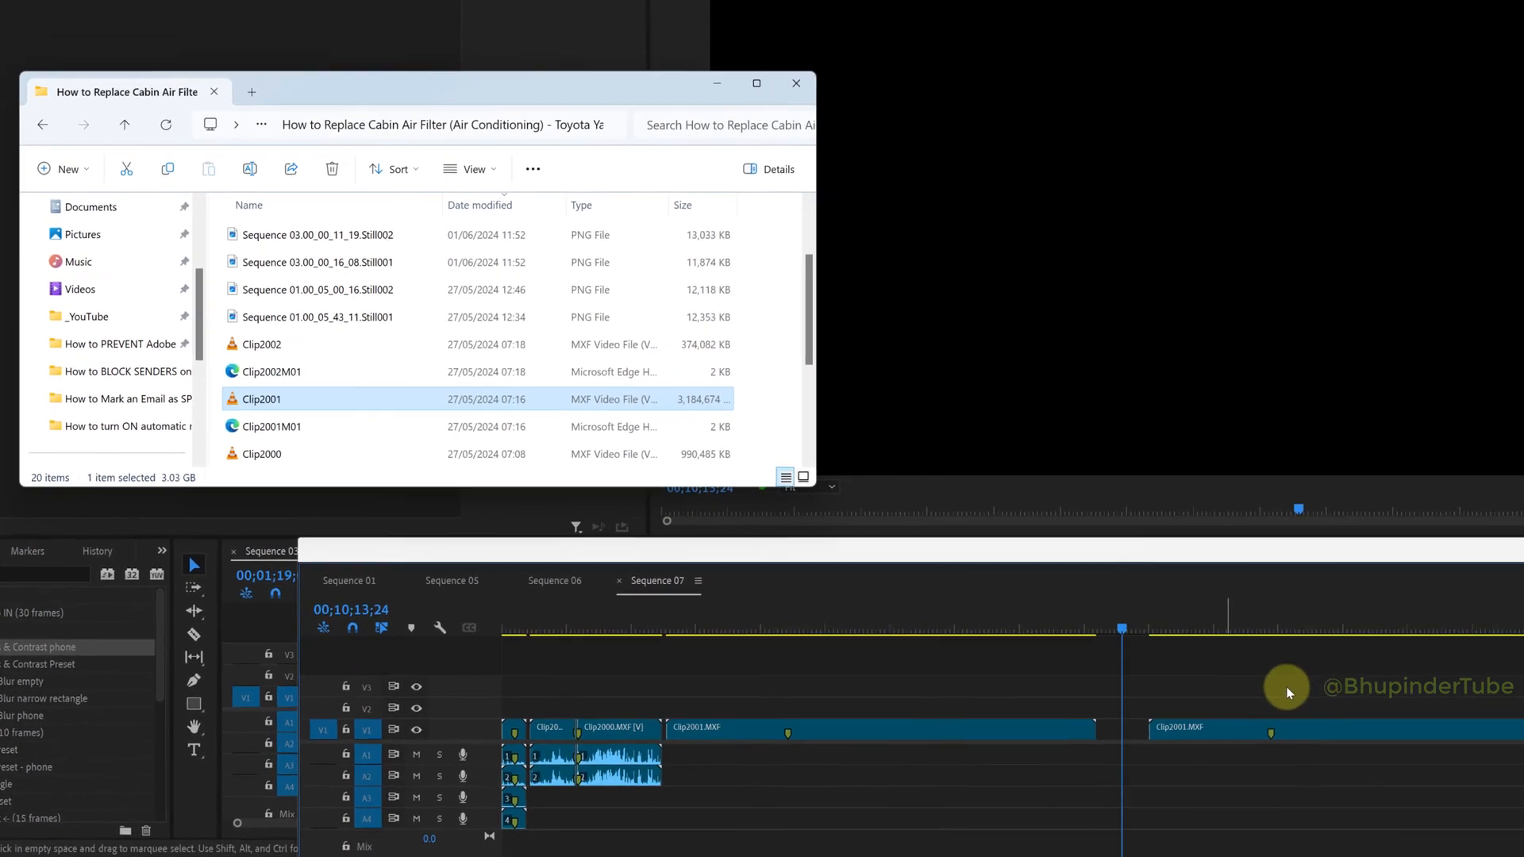
left_click(795, 83)
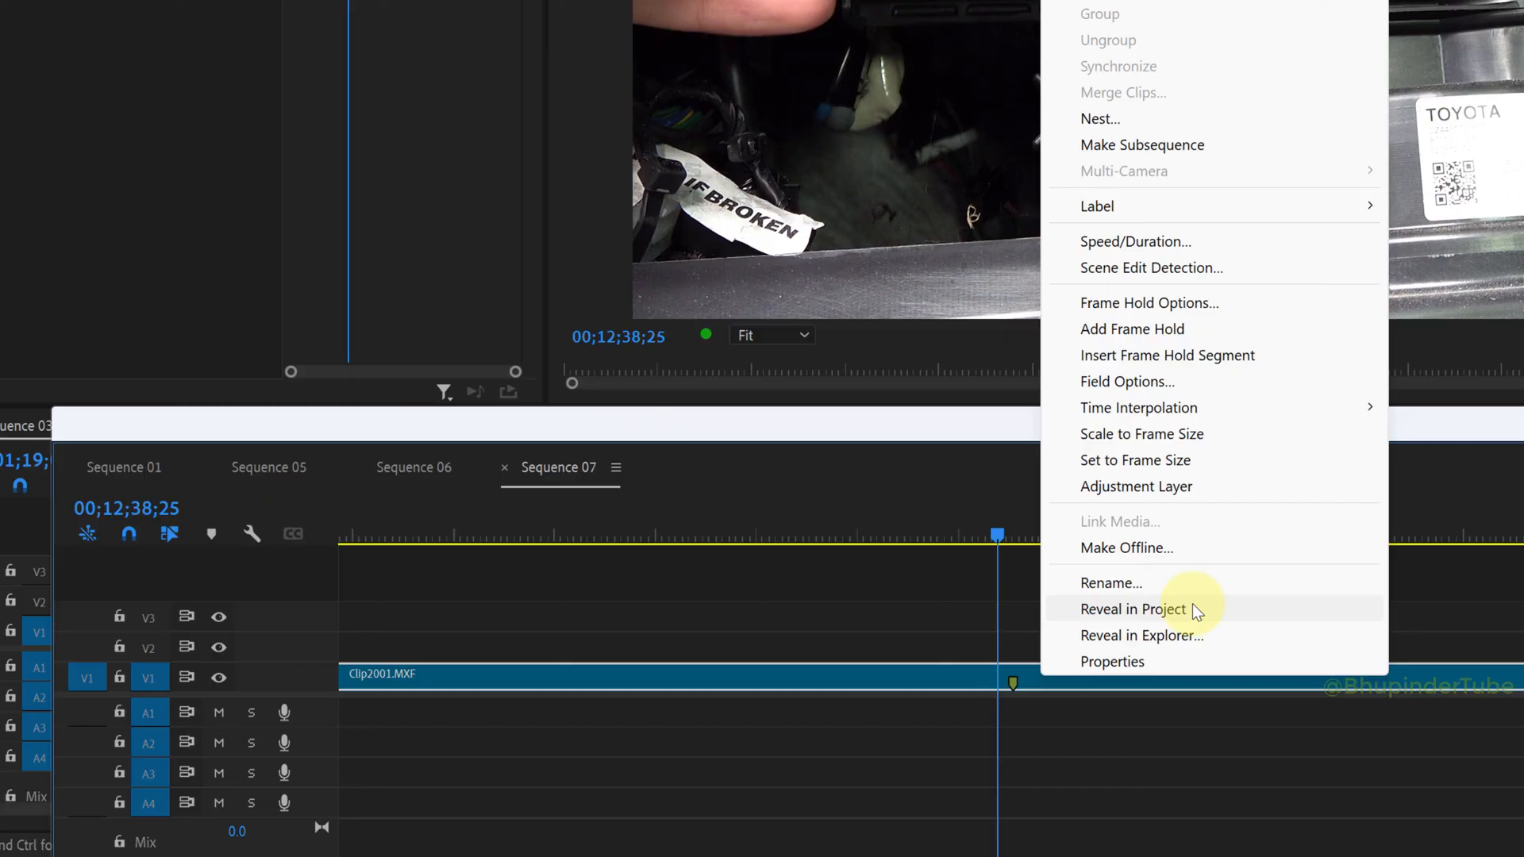
Reveal Clip2001.MXF in the Project panel, then return to Sequence 01 where the glitch is gone
left_click(1132, 608)
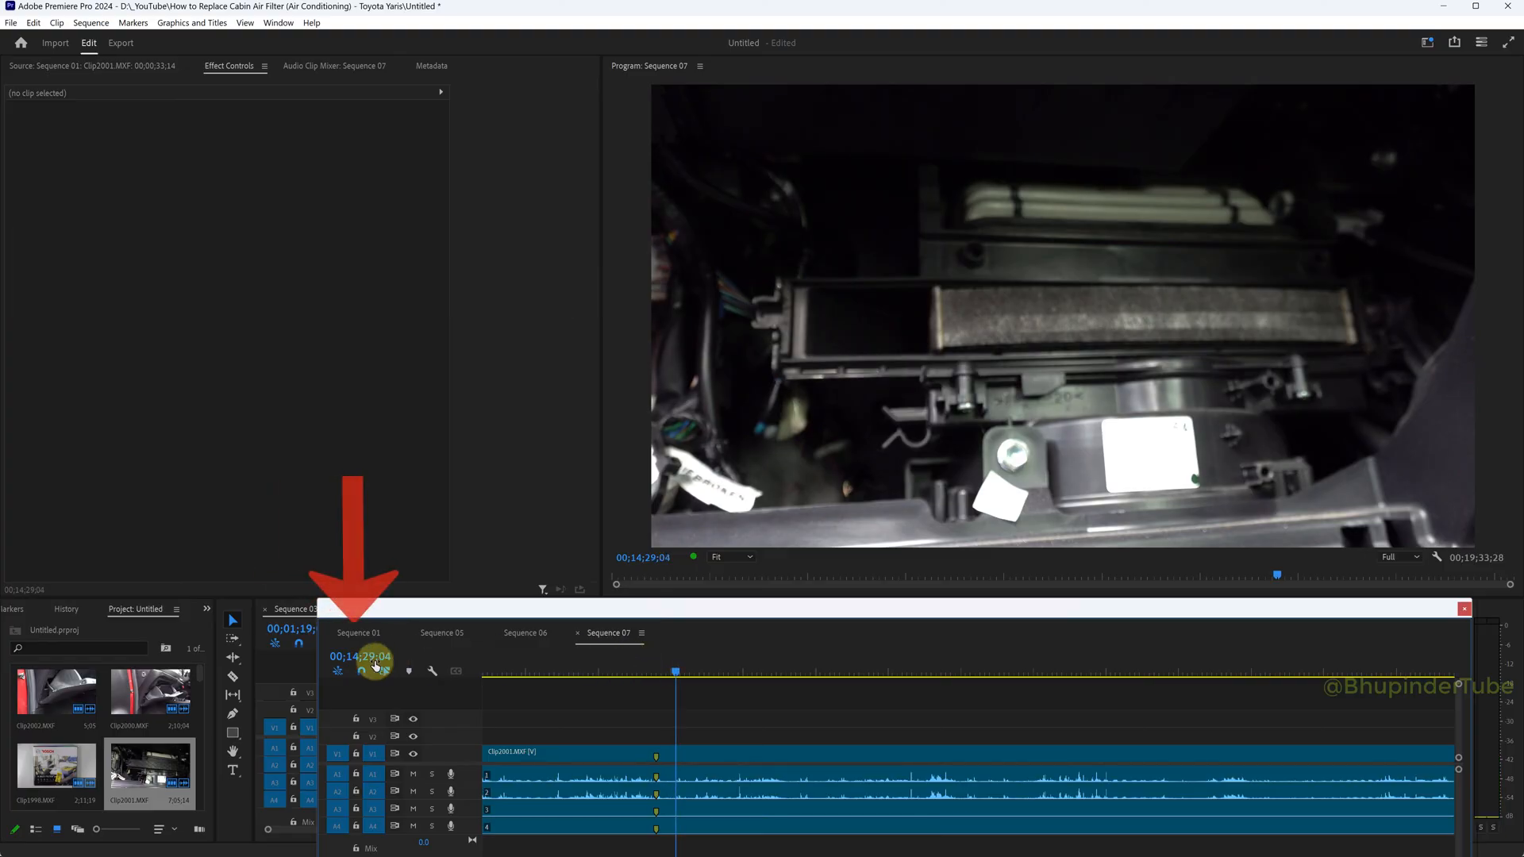
left_click(359, 633)
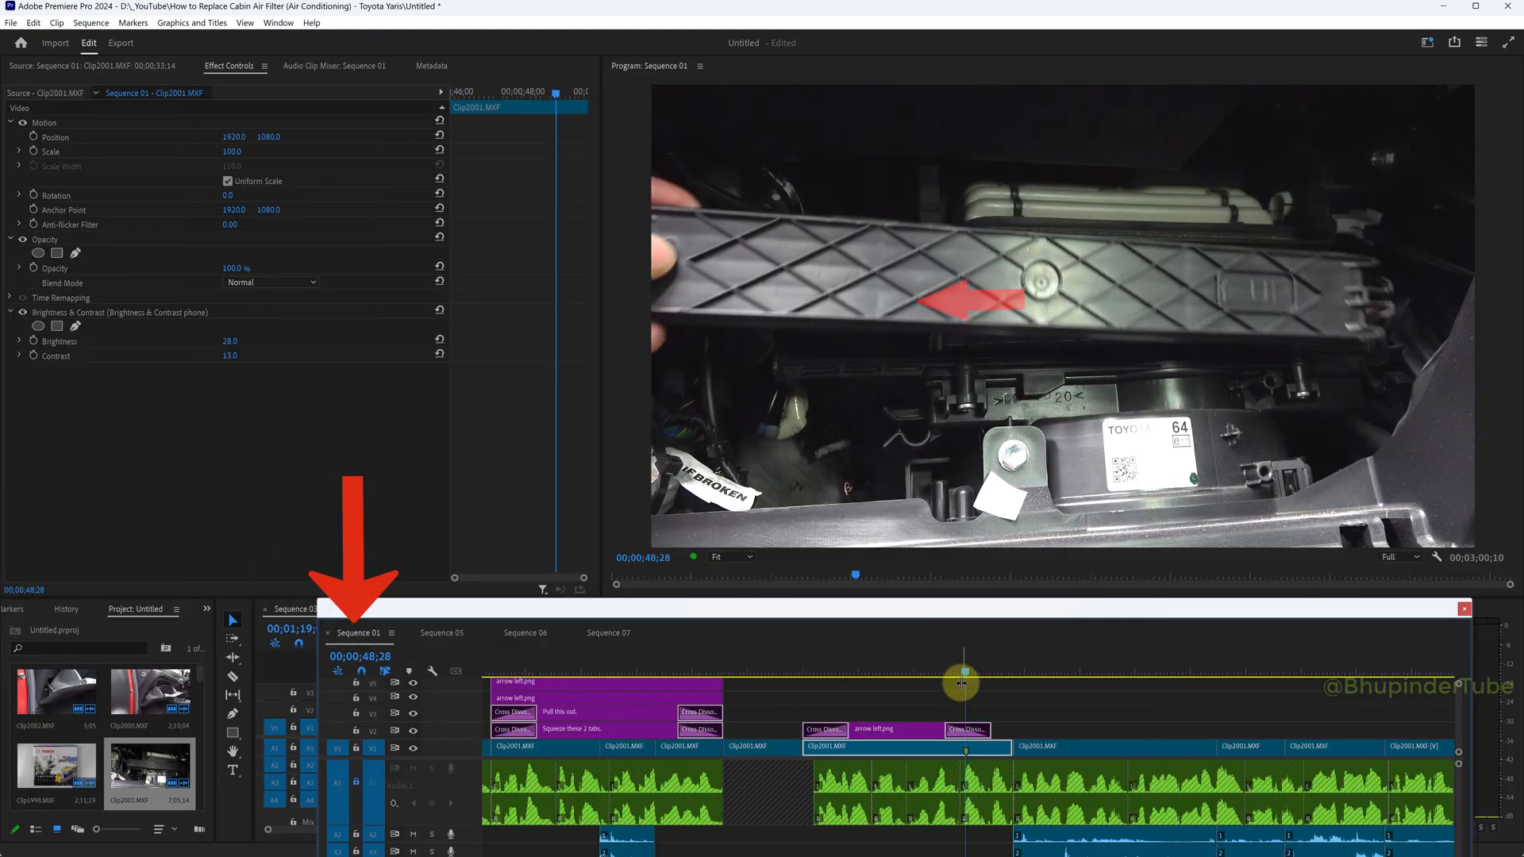